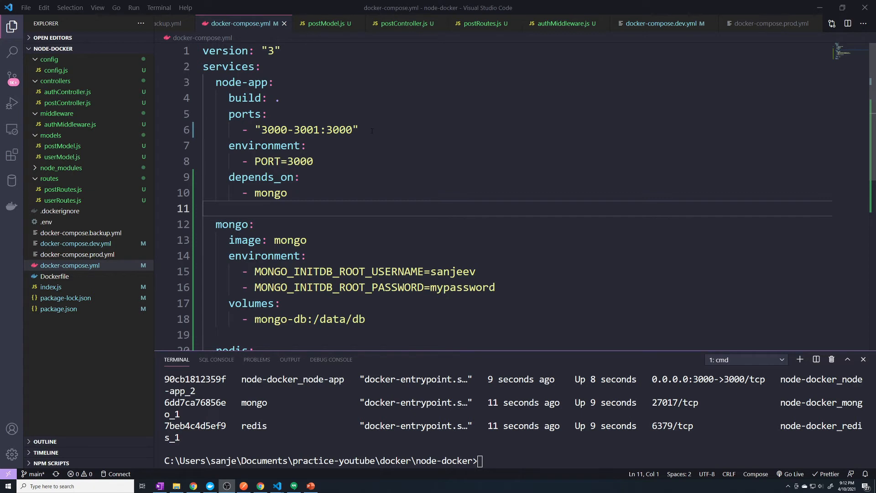
Step: Select the "3000-3001:3000" ports entry under node-app on line 6 of docker-compose.yml
left_click_drag(241, 130, 358, 129)
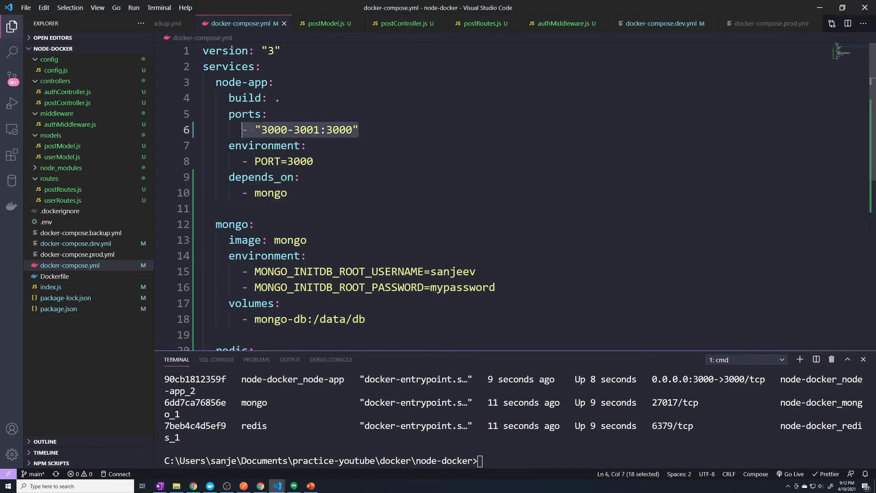